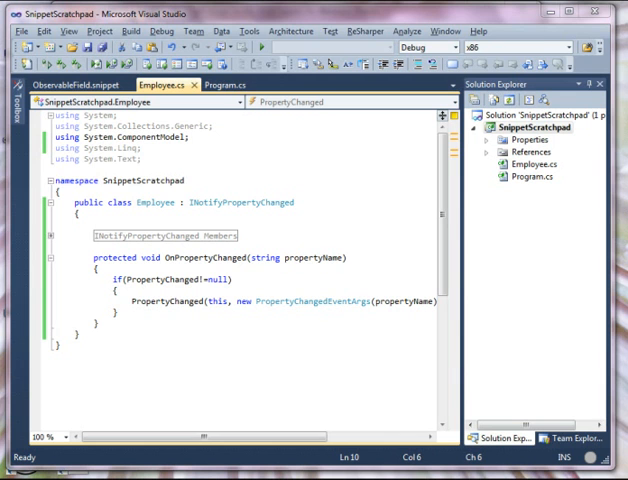
pyautogui.moveTo(62, 160)
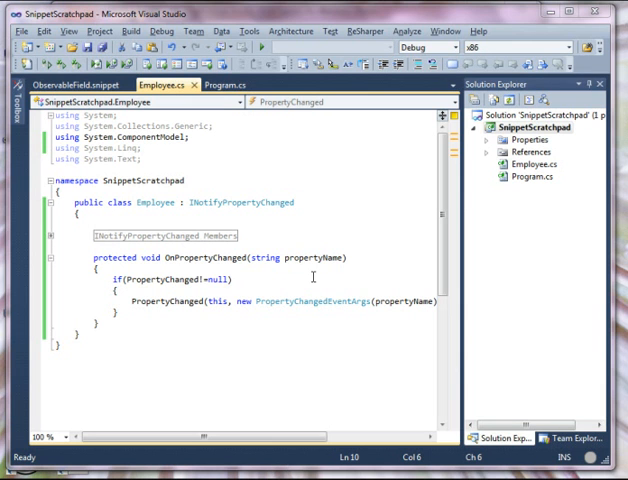
pyautogui.moveTo(262, 202)
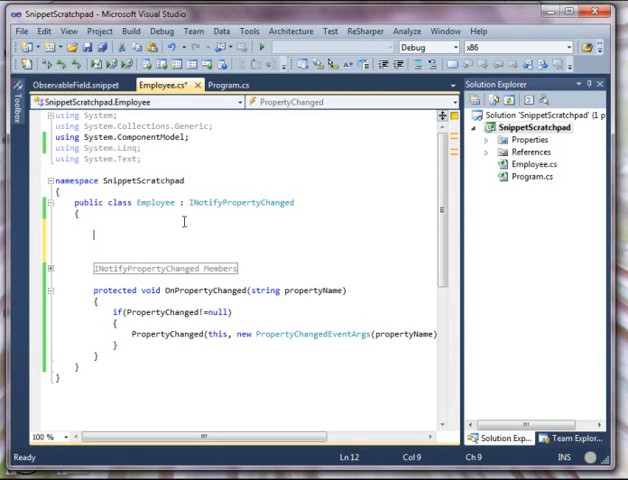
# - Declare a private int _emplyeeID field and start a public int EmployeeID property
pyautogui.write('int')
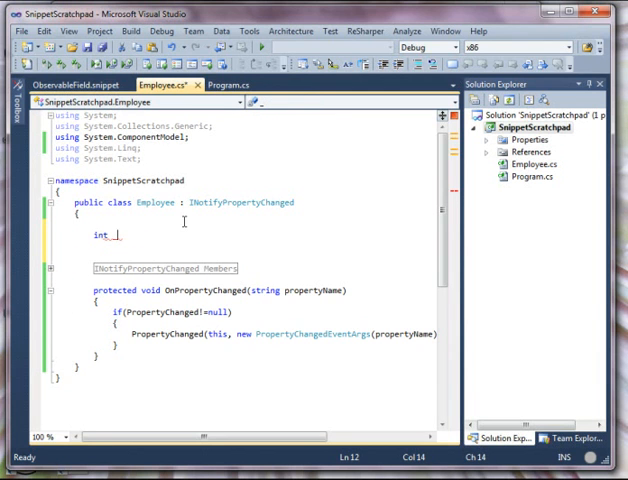
pyautogui.write('_emplyee')
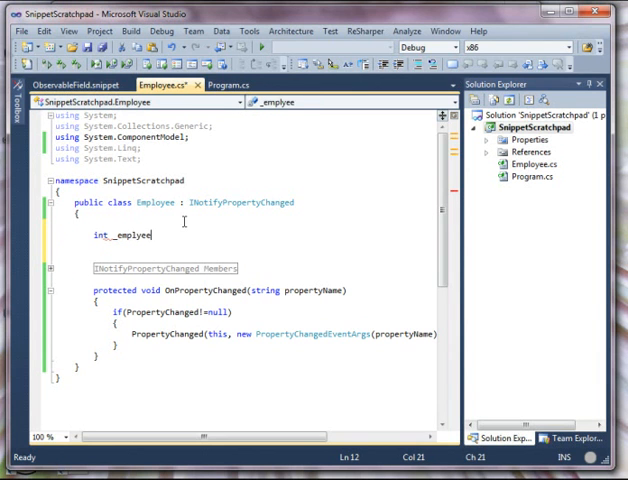
pyautogui.write('private int _emplyeeID;')
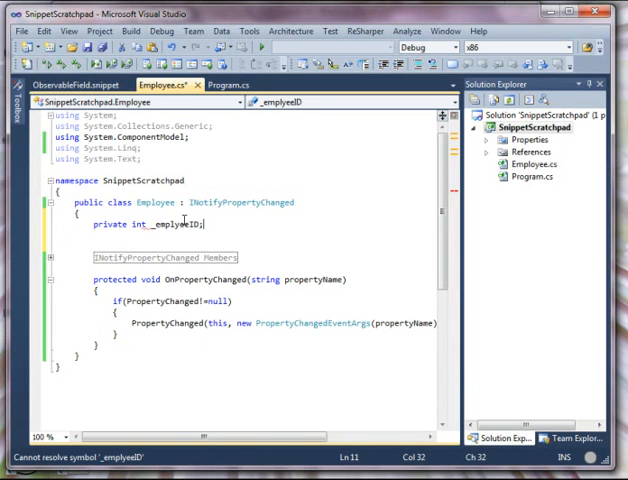
pyautogui.write('pu')
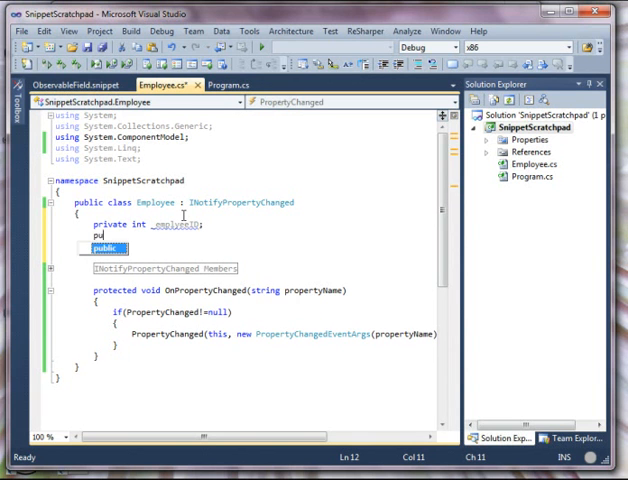
pyautogui.write('public')
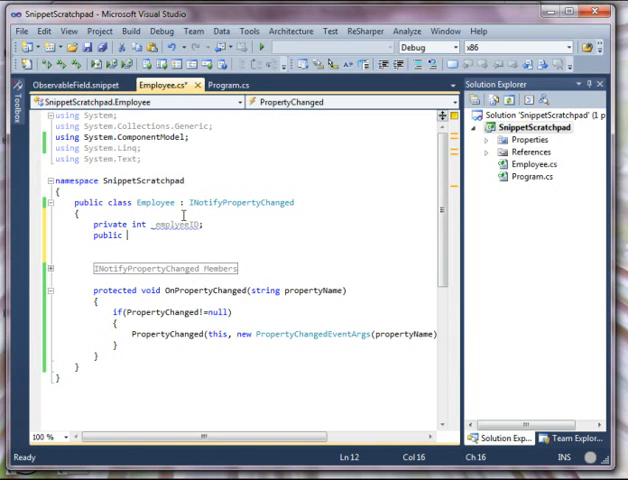
pyautogui.write('int E')
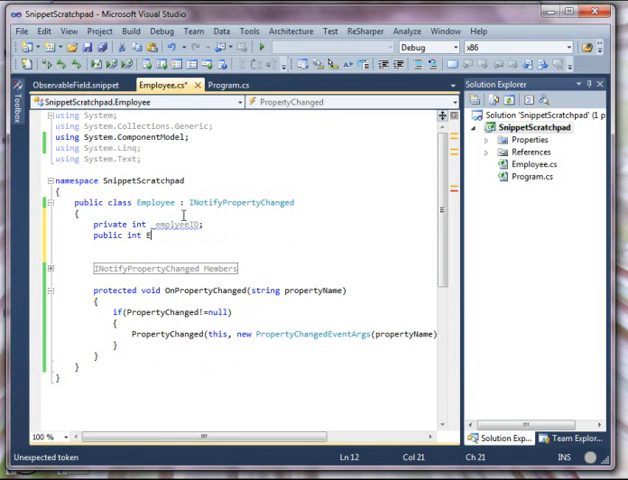
pyautogui.write('mployeeID')
pyautogui.write('{')
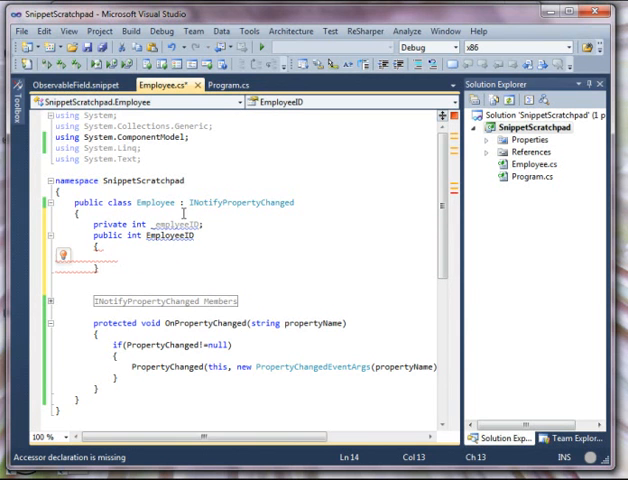
# - Write the getter returning _emplyeeID and a setter that assigns it and raises OnPropertyChanged
pyautogui.write('get {')
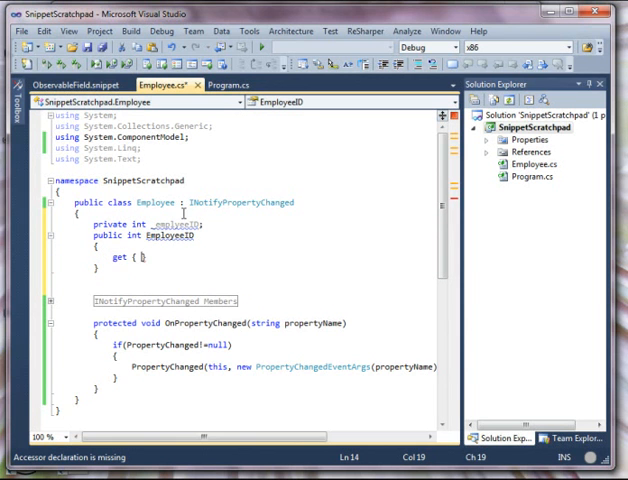
pyautogui.write('ret')
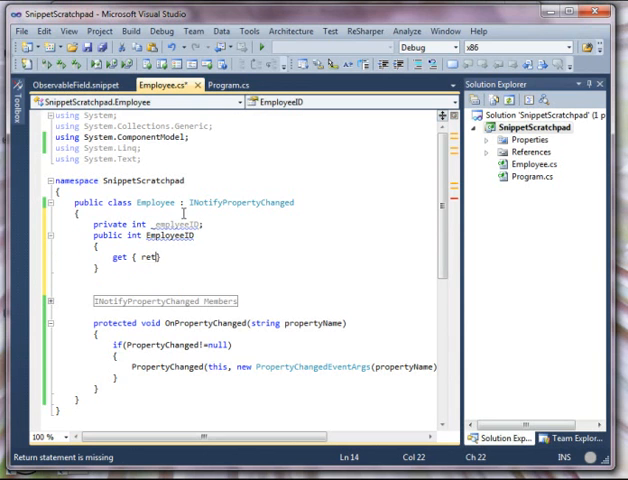
pyautogui.write('return _emplyeeID;')
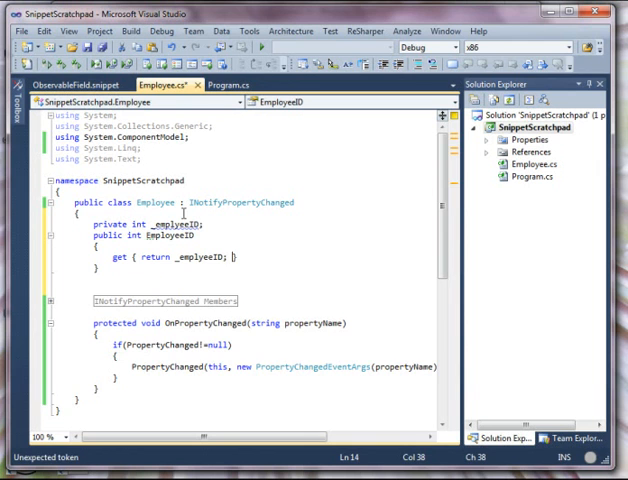
pyautogui.write('set')
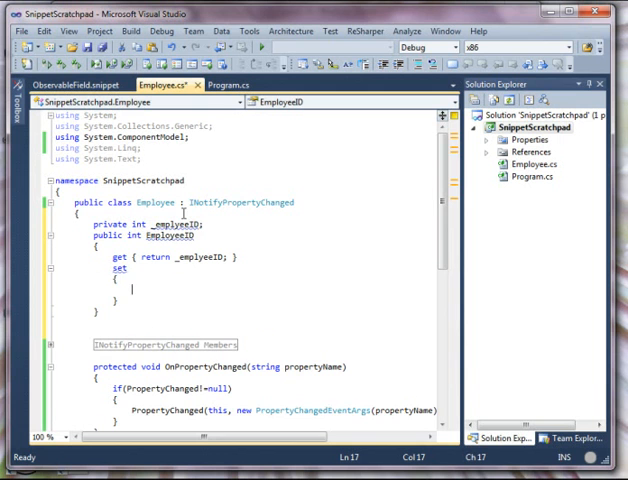
pyautogui.write('if(value!=_employeeID')
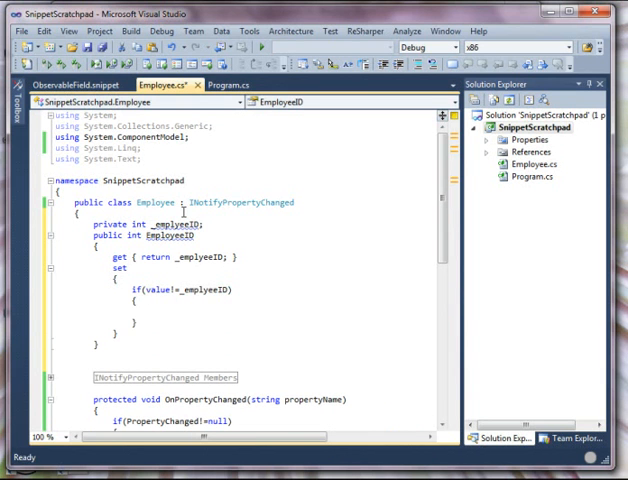
pyautogui.write('_emplyeeID = value;')
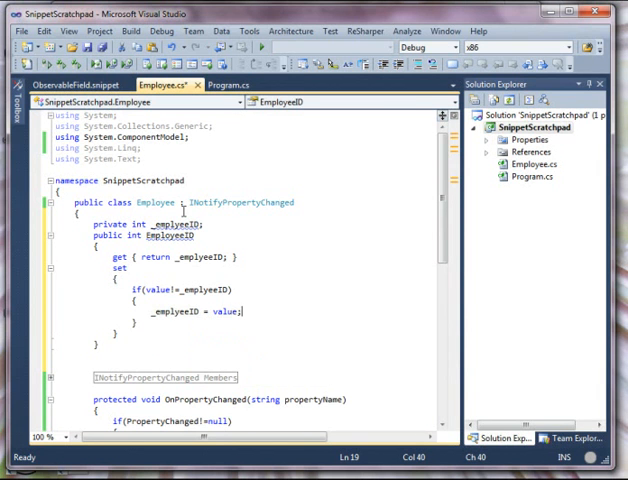
pyautogui.write('OnPropertyChanged("");')
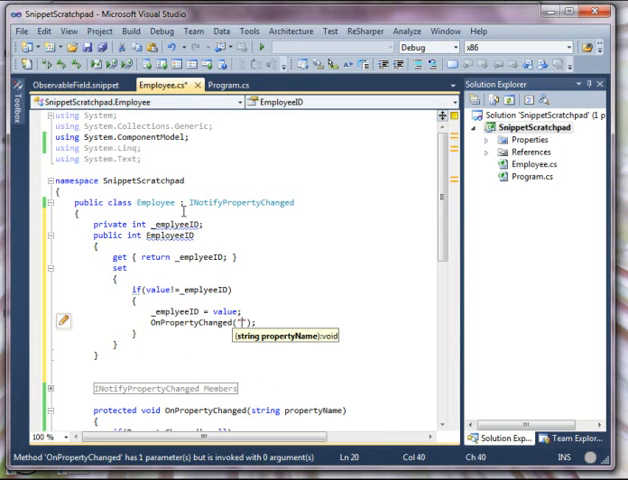
pyautogui.write('Emplo')
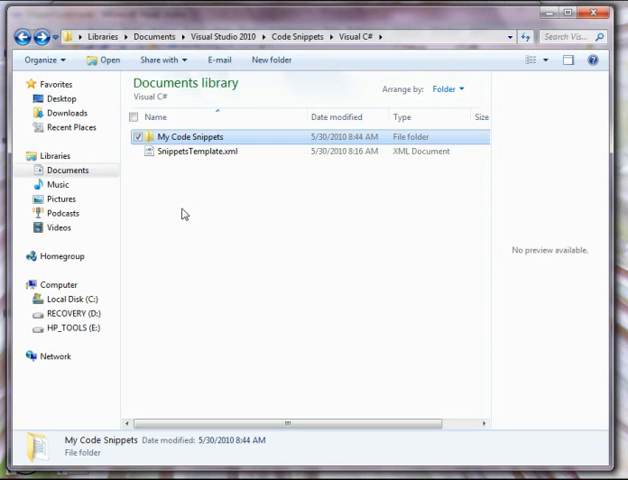
pyautogui.moveTo(230, 96)
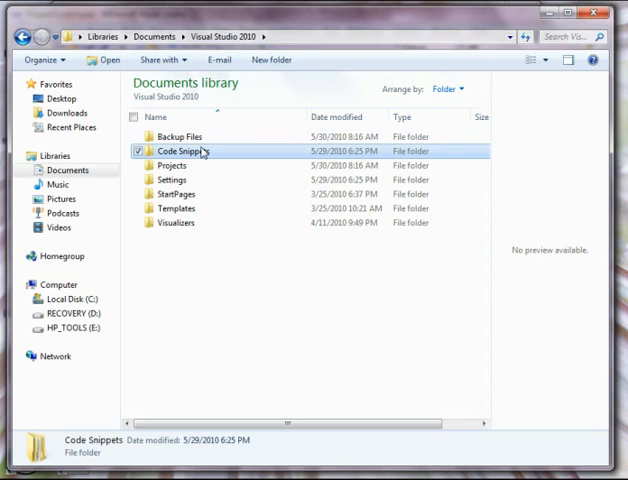
# - Browse Code Snippets > Visual C# > My Code Snippets to find ObservableField.snippet
pyautogui.doubleClick(188, 150)
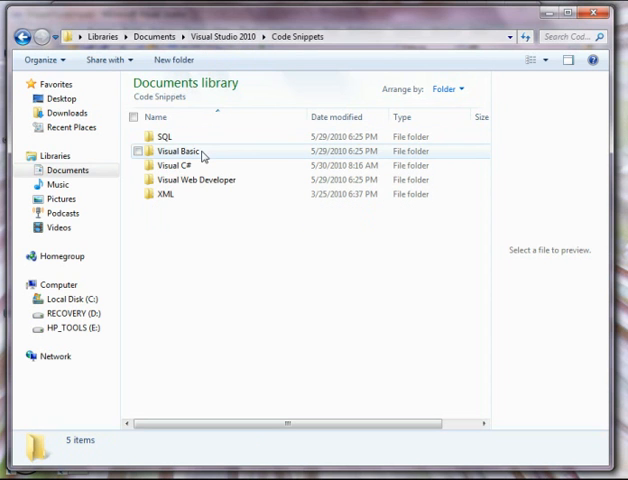
pyautogui.click(176, 164)
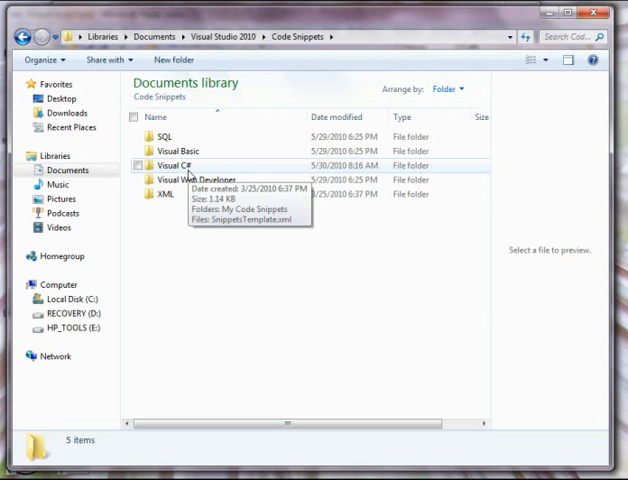
pyautogui.doubleClick(170, 164)
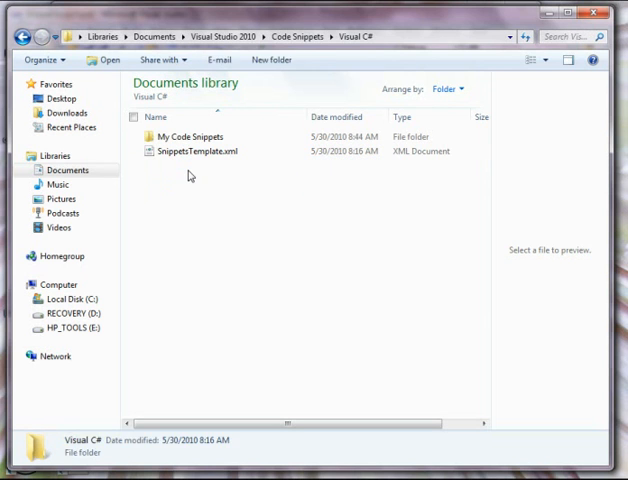
pyautogui.click(196, 152)
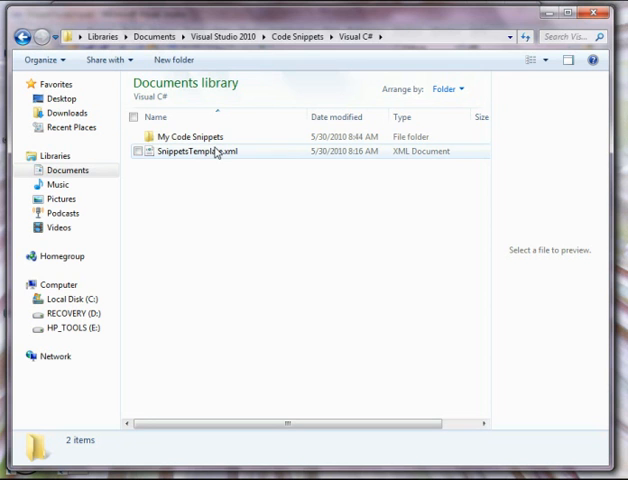
pyautogui.moveTo(216, 152)
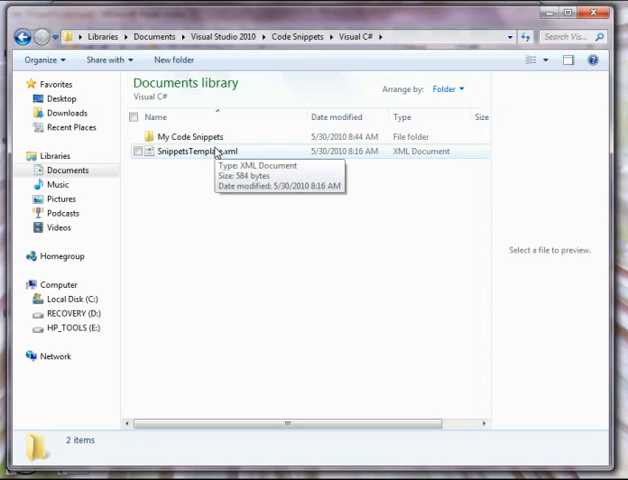
pyautogui.moveTo(216, 168)
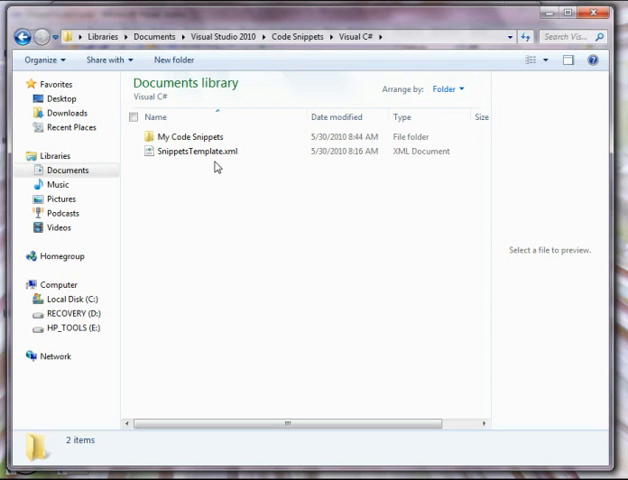
pyautogui.moveTo(230, 152)
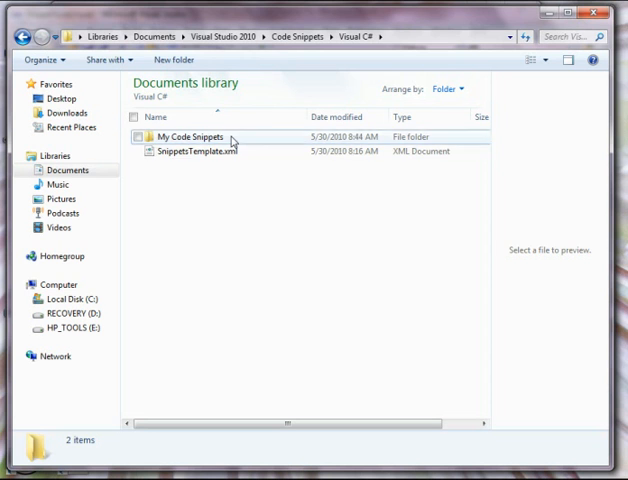
pyautogui.doubleClick(188, 136)
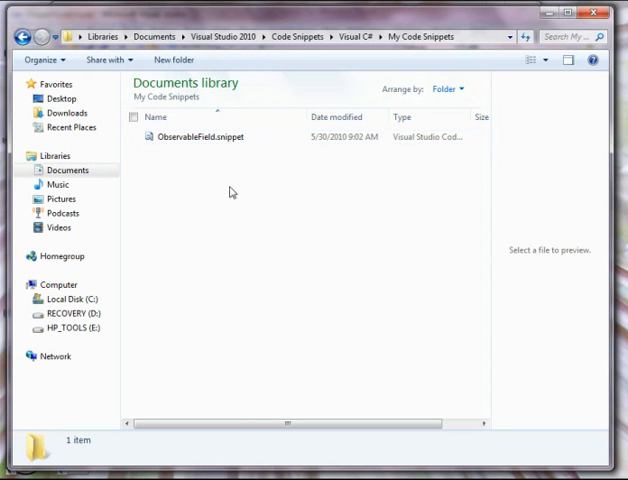
pyautogui.moveTo(156, 152)
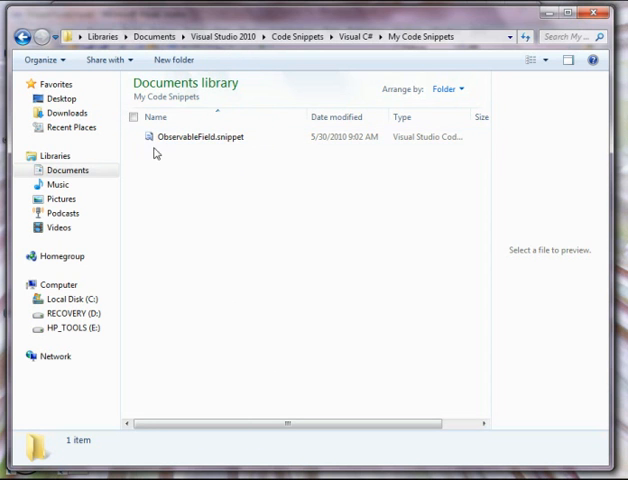
pyautogui.moveTo(200, 136)
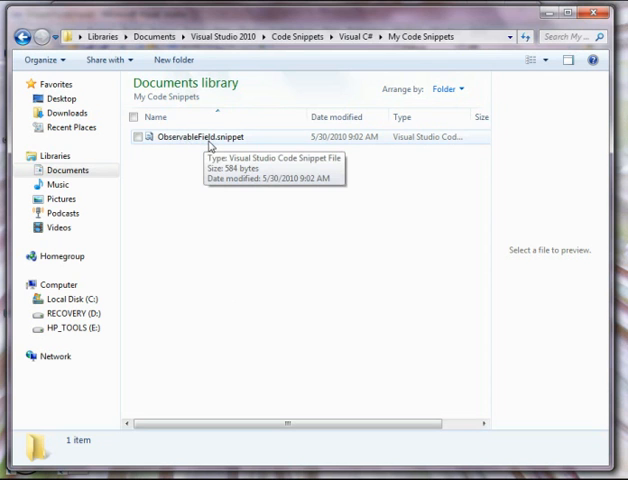
pyautogui.moveTo(216, 234)
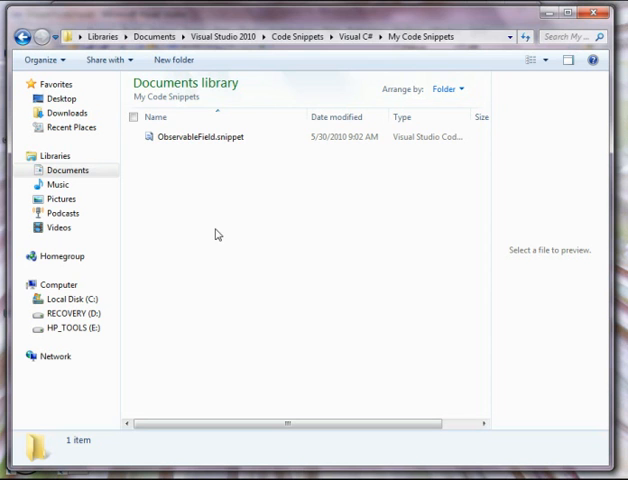
pyautogui.moveTo(224, 182)
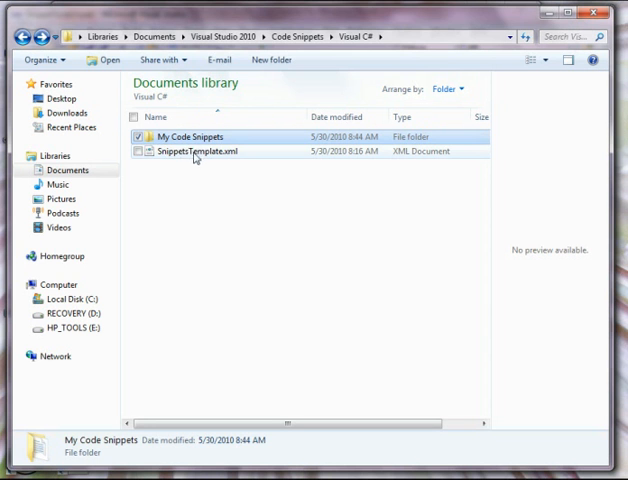
pyautogui.moveTo(196, 152)
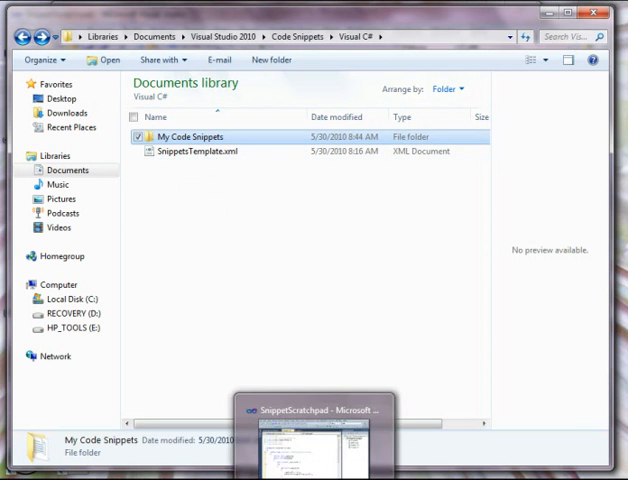
# - Rename the snippet's literal IDs to dataType and elementName
pyautogui.click(310, 410)
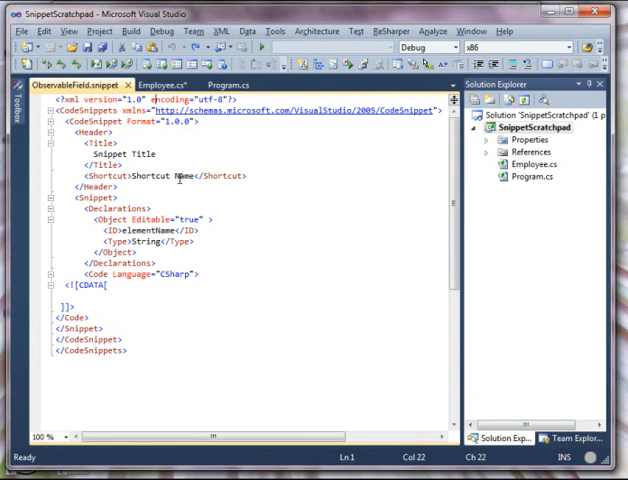
pyautogui.moveTo(110, 220)
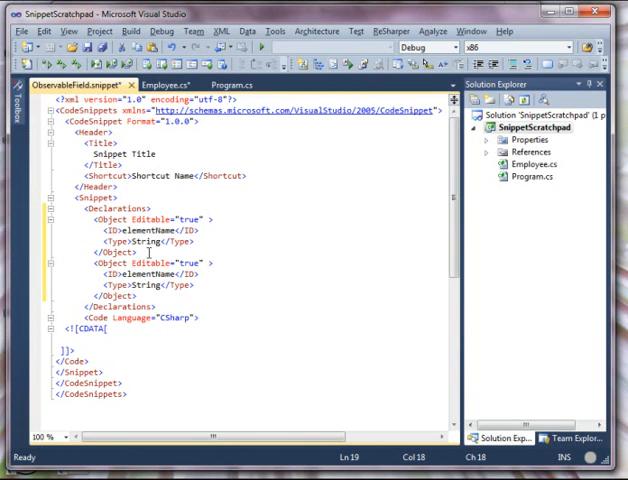
pyautogui.doubleClick(144, 228)
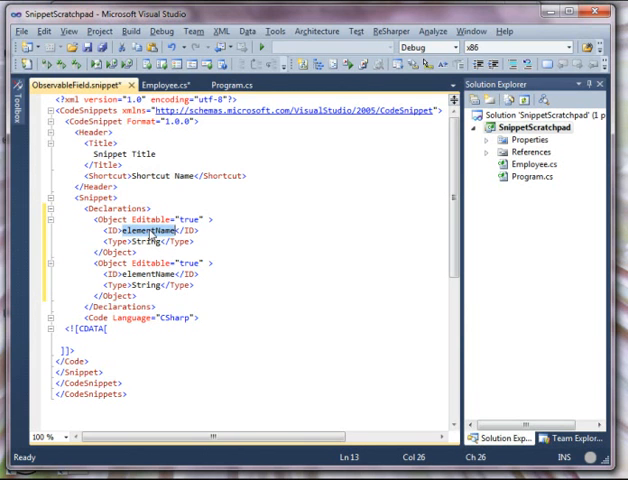
pyautogui.write('dataType')
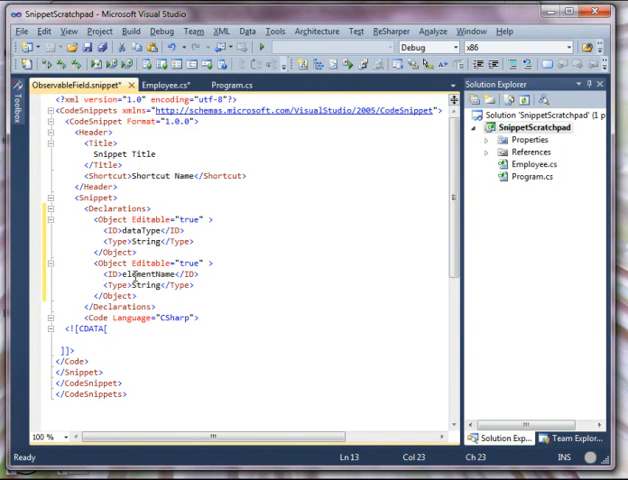
pyautogui.doubleClick(148, 274)
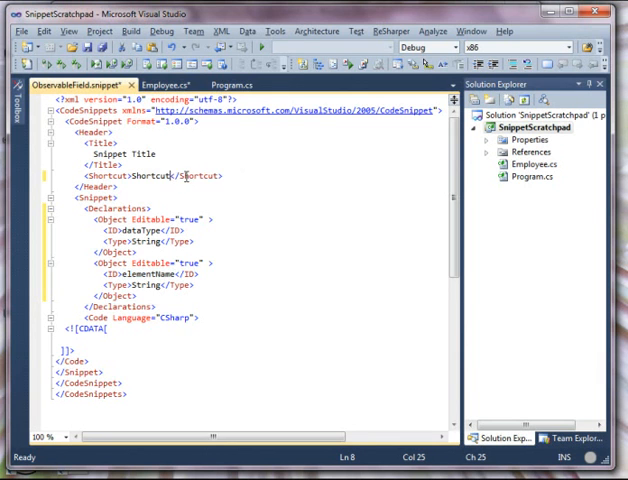
# - Set the snippet Shortcut to ObservableField and its Title to Observable field
pyautogui.click(156, 176)
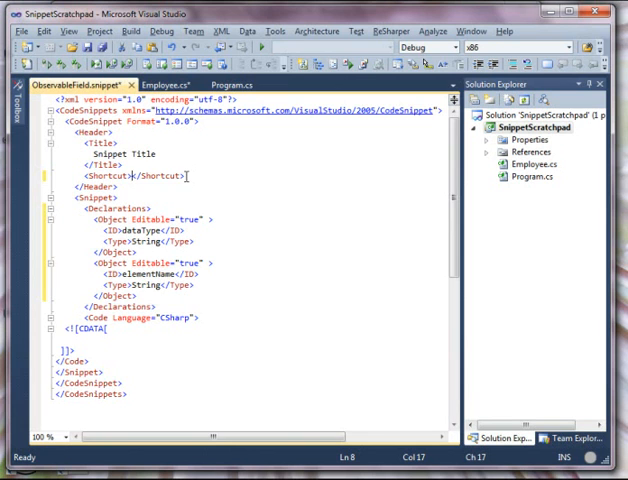
pyautogui.write('Obs')
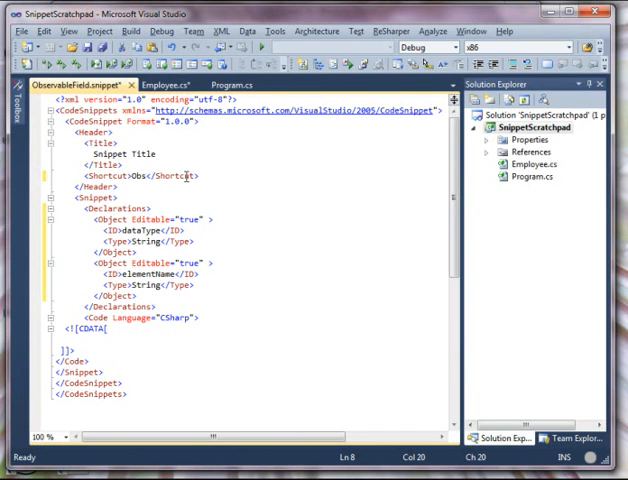
pyautogui.write('ervableField')
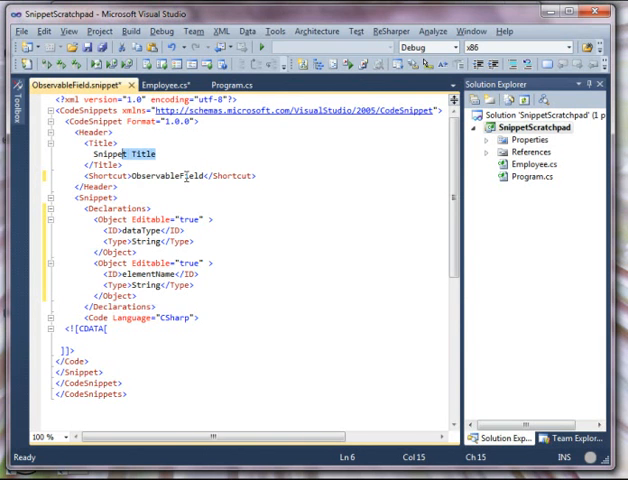
pyautogui.write('Observable Field')
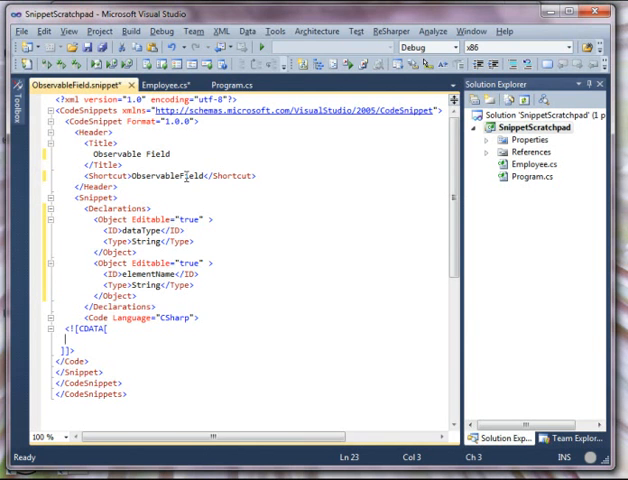
# - Paste the EmployeeID property code into the CDATA body and replace int with $dataType$
pyautogui.click(164, 84)
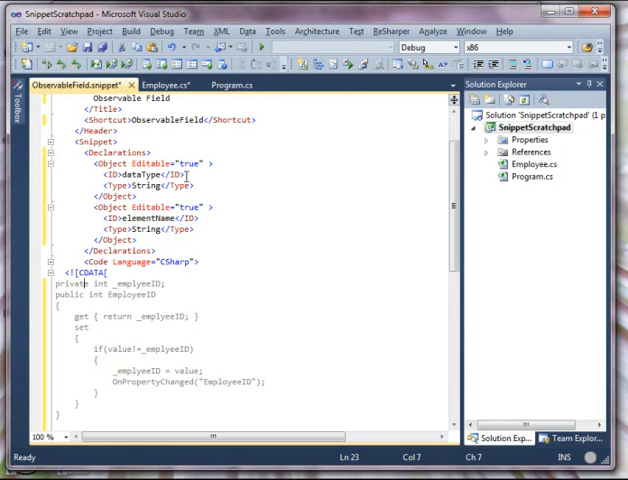
pyautogui.doubleClick(96, 284)
pyautogui.write('$dat$')
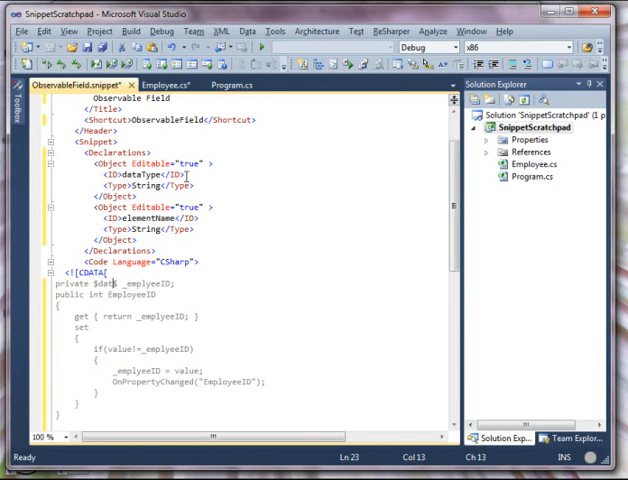
pyautogui.write('Type$')
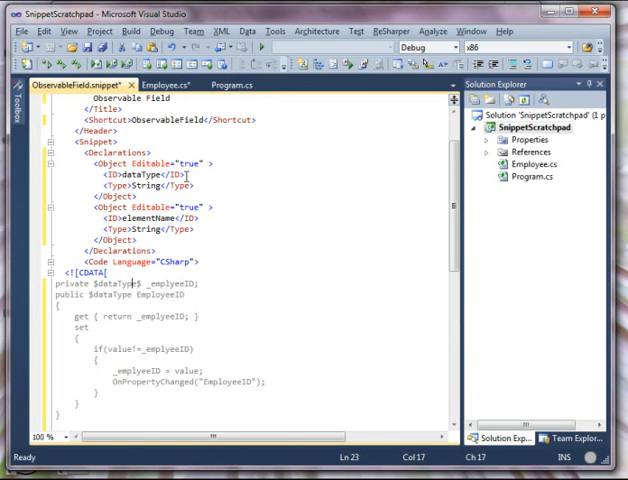
# - Set up Find and Replace to swap employeeID for $elementName$
pyautogui.doubleClick(170, 284)
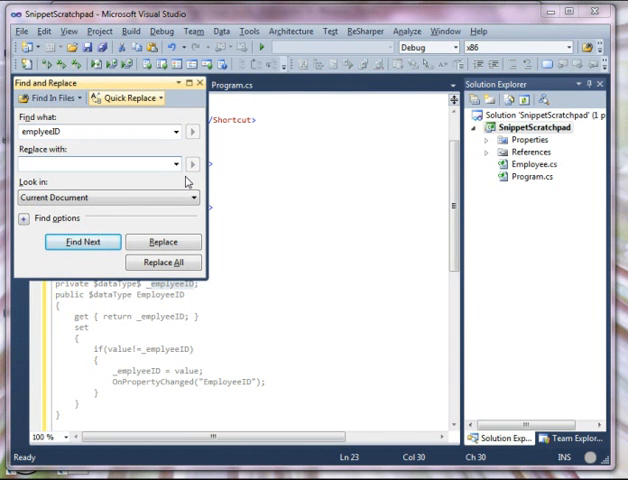
pyautogui.write('$')
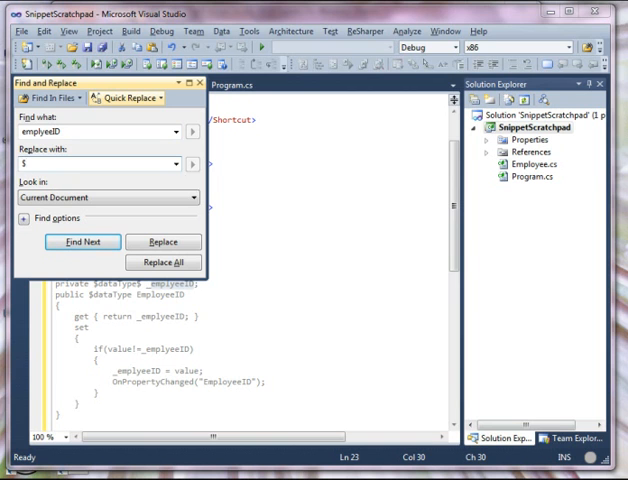
pyautogui.write('elementName$')
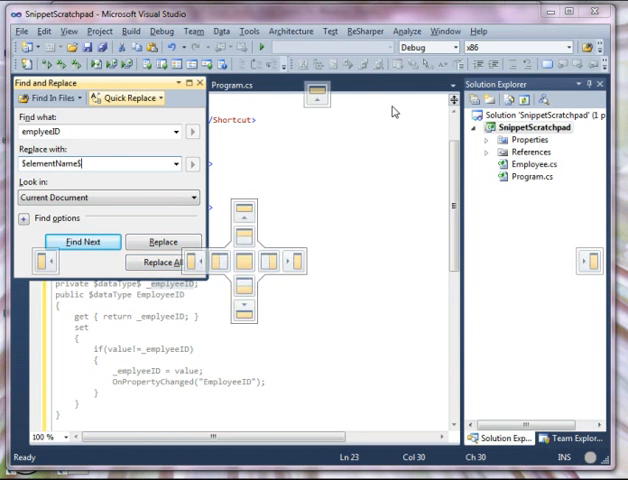
pyautogui.moveTo(104, 84); pyautogui.dragTo(400, 160)
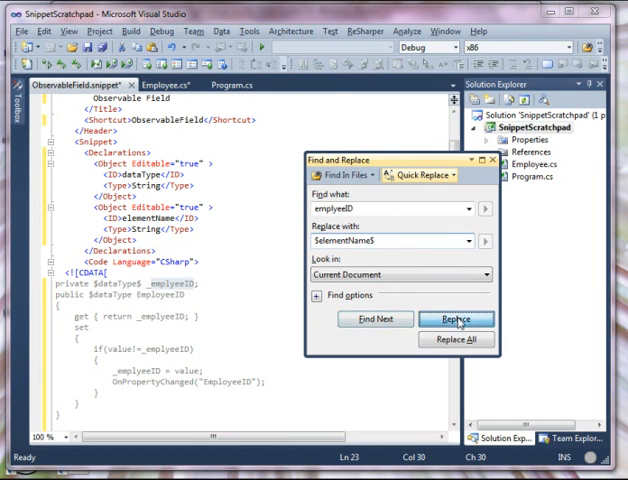
# - Replace every employeeID occurrence, acknowledge the wrap-around message and close the search tools
pyautogui.click(456, 320)
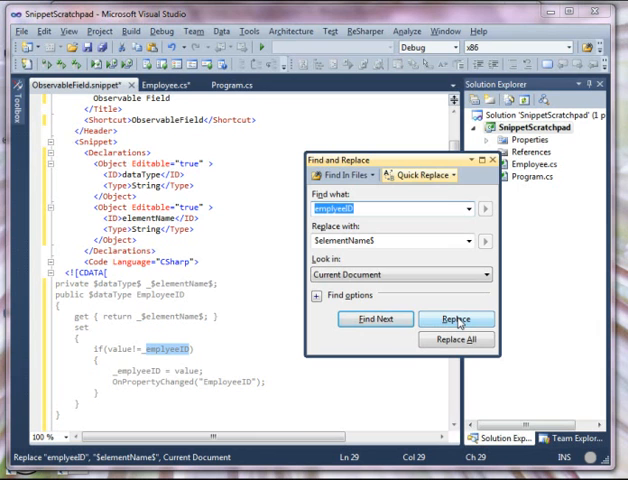
pyautogui.click(456, 318)
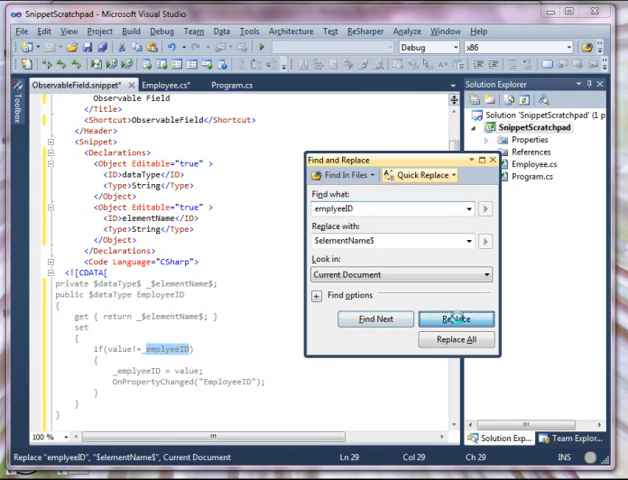
pyautogui.click(456, 320)
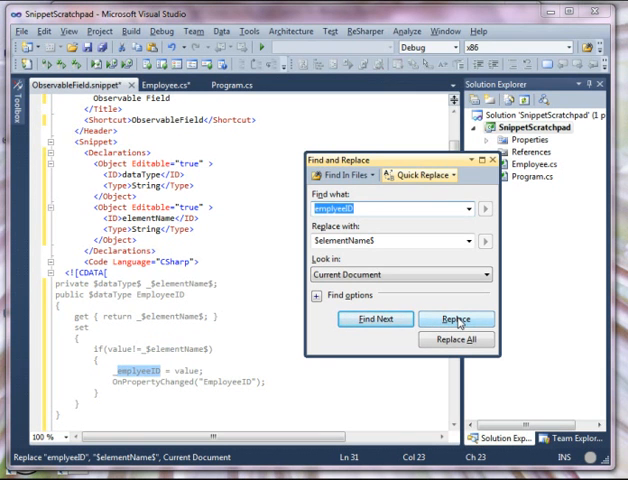
pyautogui.click(456, 318)
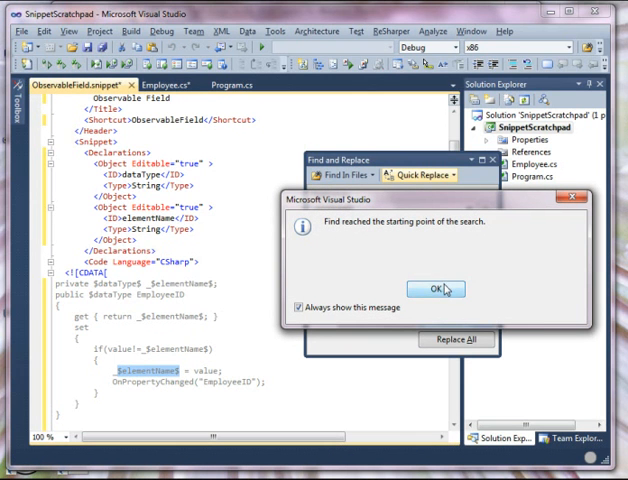
pyautogui.click(432, 288)
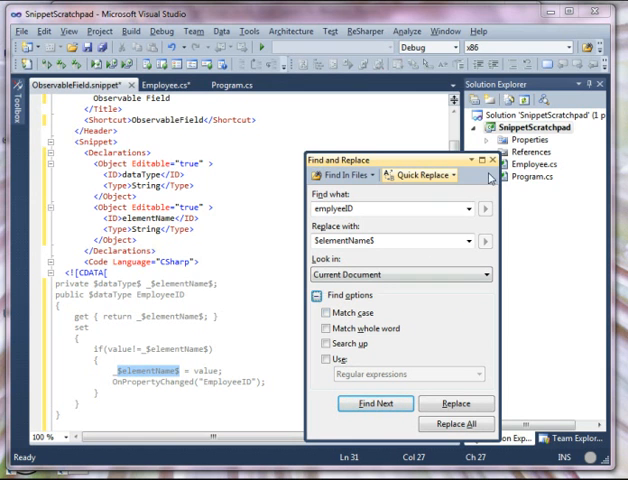
pyautogui.click(492, 160)
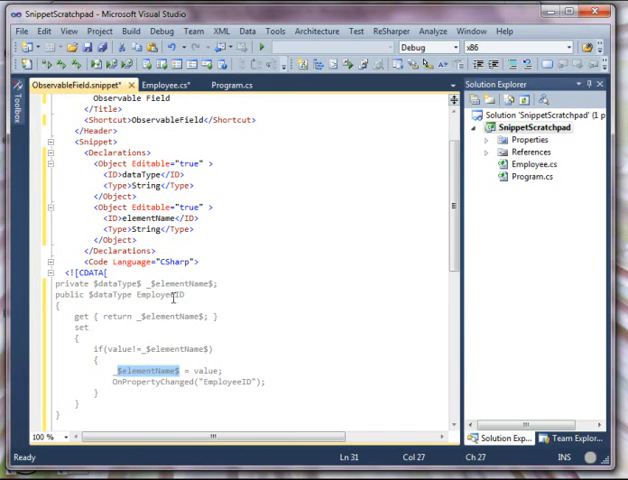
# - Replace the EmployeeID name and OnPropertyChanged string with $elementName$, then Save As the snippet
pyautogui.doubleClick(168, 296)
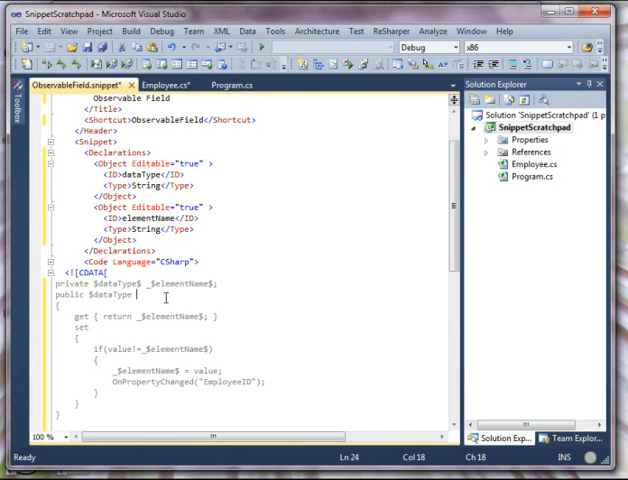
pyautogui.write('elementName$')
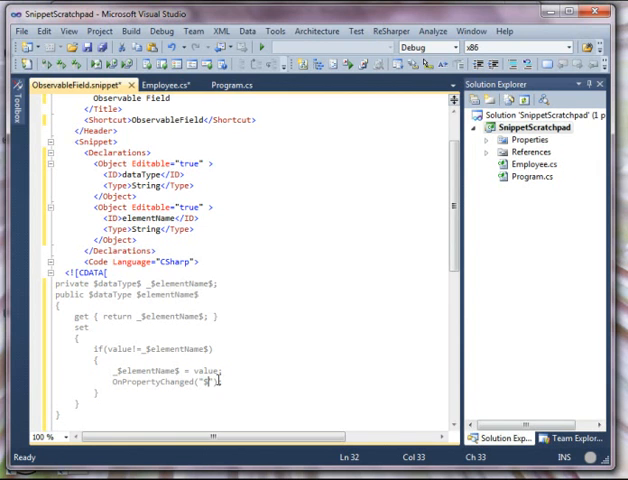
pyautogui.write('elementName$')
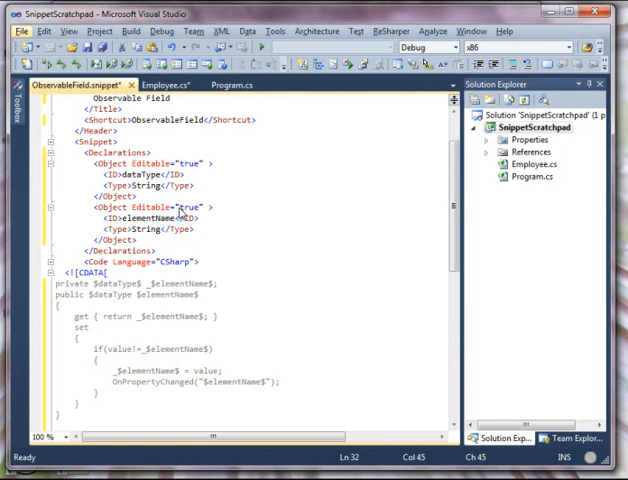
pyautogui.click(18, 32)
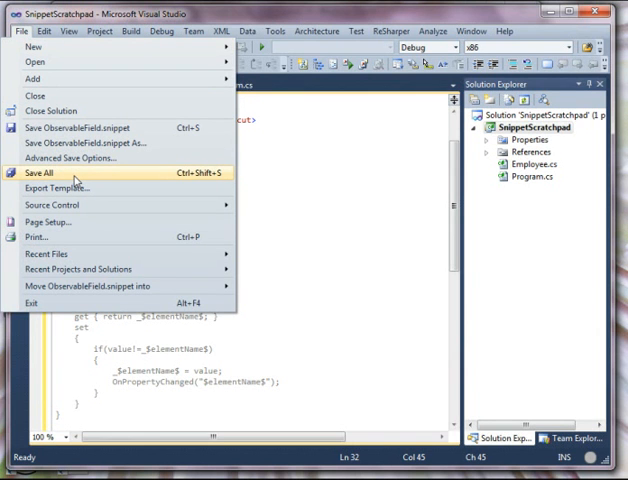
pyautogui.click(40, 172)
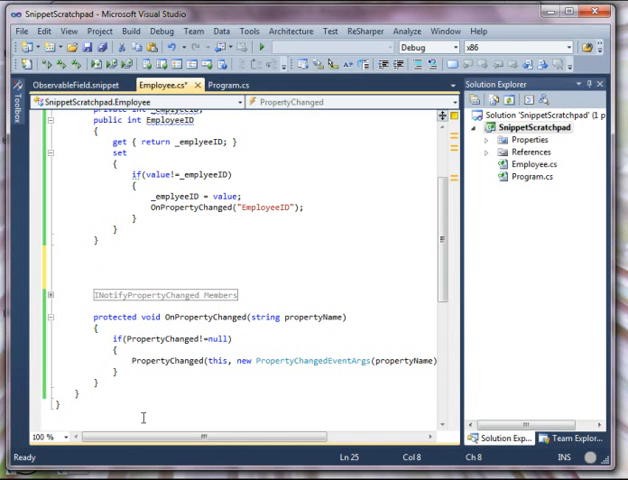
# - Expand the ObservableField snippet in Employee.cs as a String FirstName property
pyautogui.write('ObservableFiel')
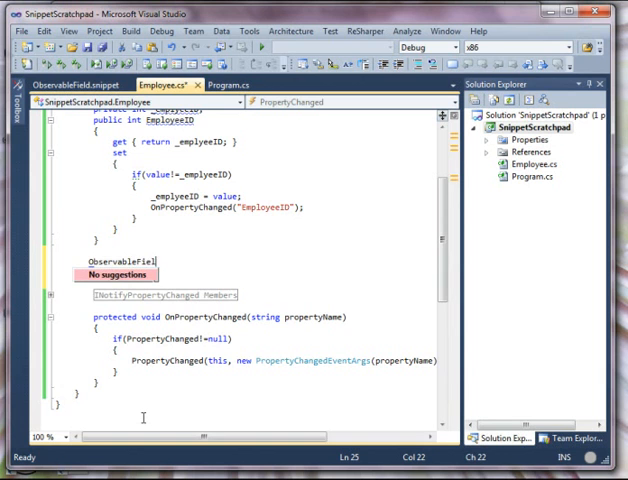
pyautogui.press('Tab')
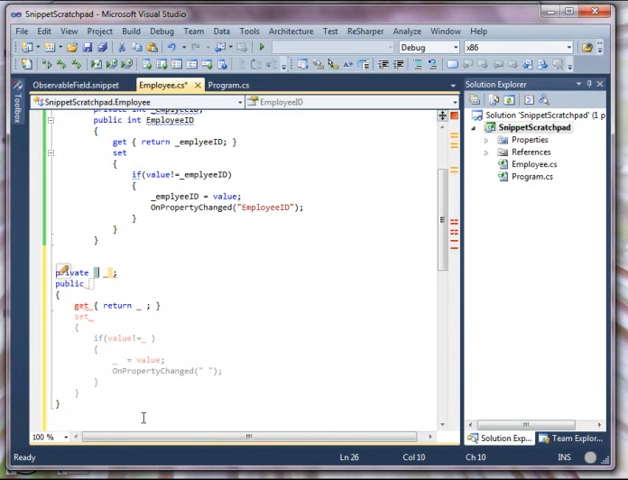
pyautogui.write('String')
pyautogui.click(110, 272)
pyautogui.write('Firs')
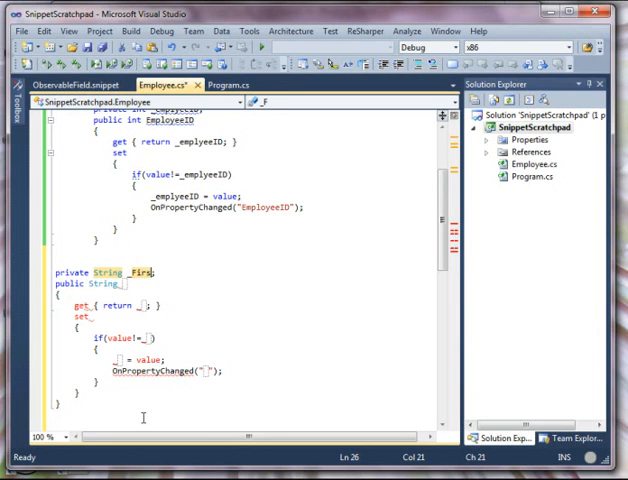
pyautogui.write('Name')
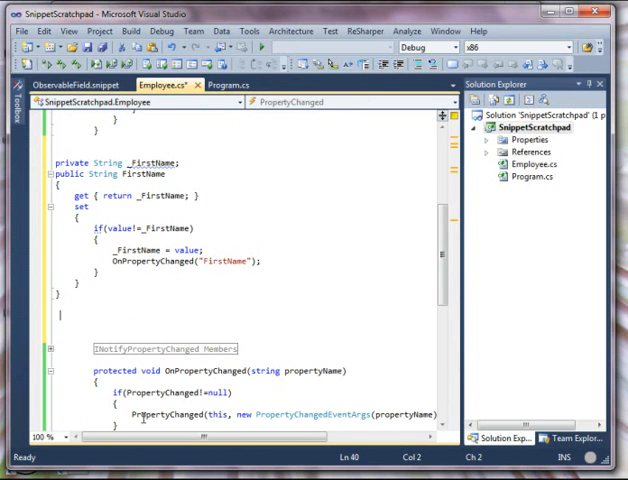
# - Expand the ObservableField snippet again as a String LastName property
pyautogui.write('Obser')
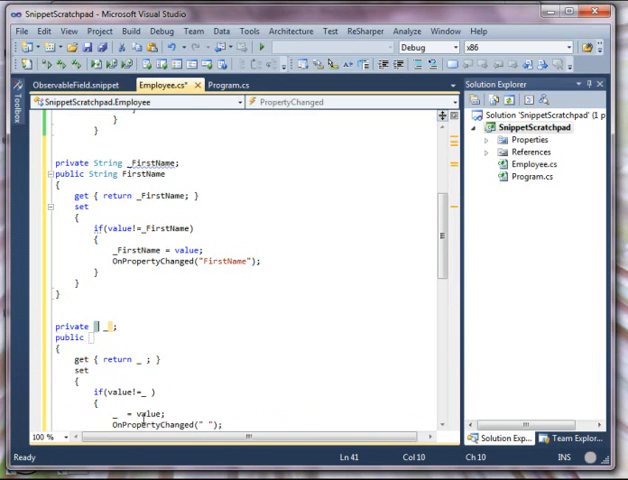
pyautogui.write('String')
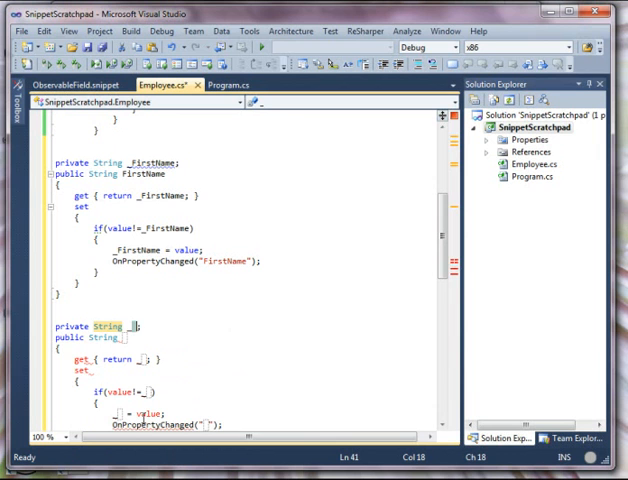
pyautogui.write('LastName')
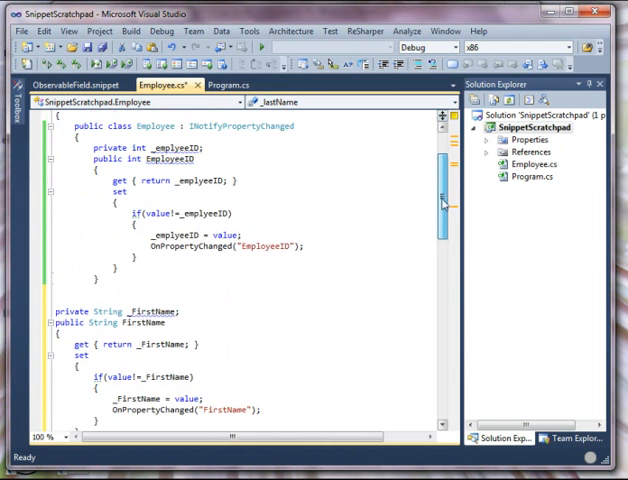
pyautogui.scroll(-3)
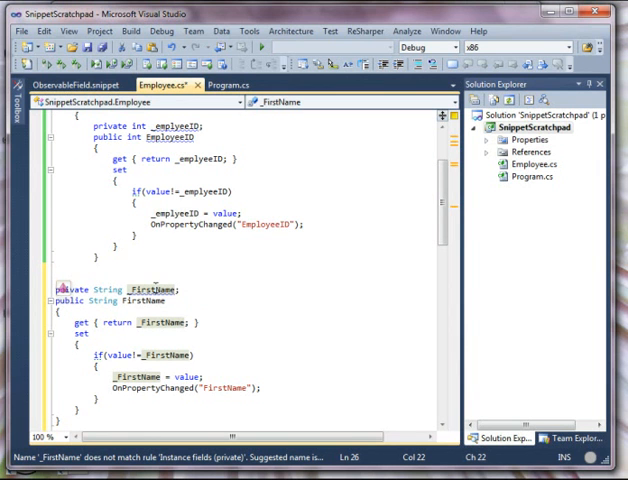
pyautogui.click(66, 288)
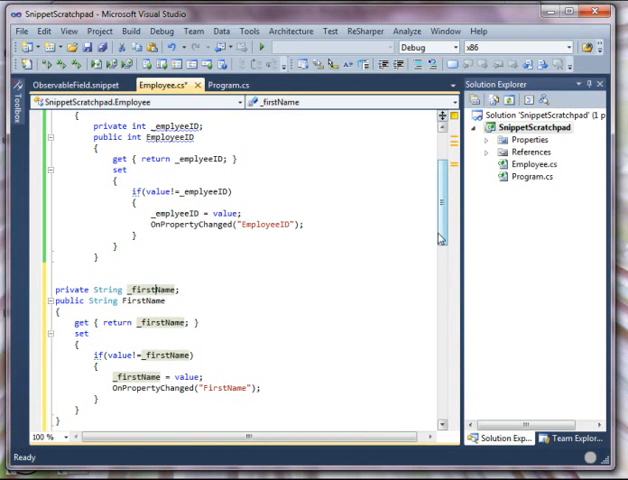
pyautogui.scroll(-3)
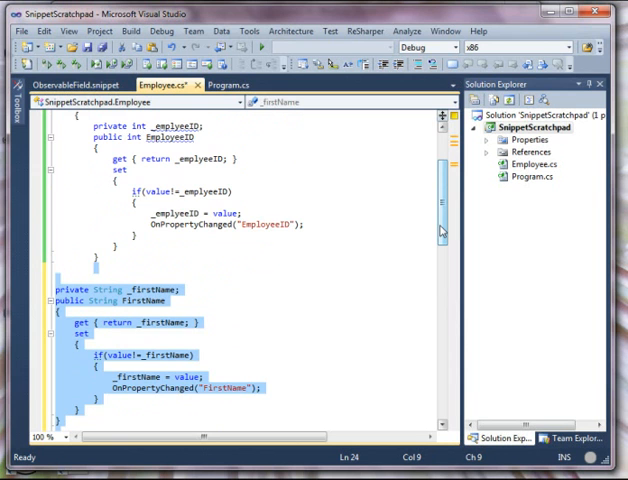
pyautogui.scroll(-3)
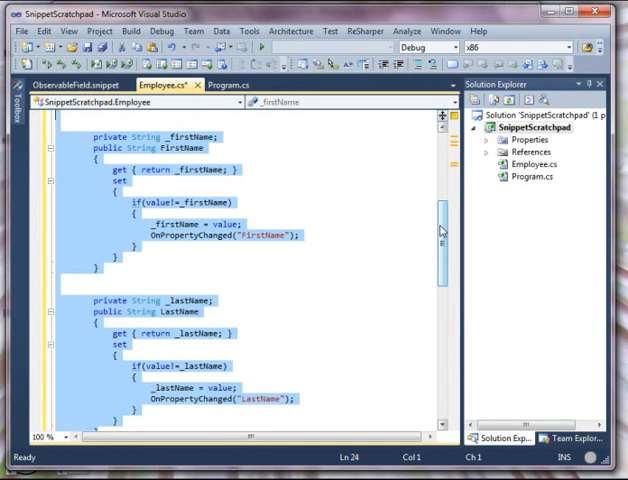